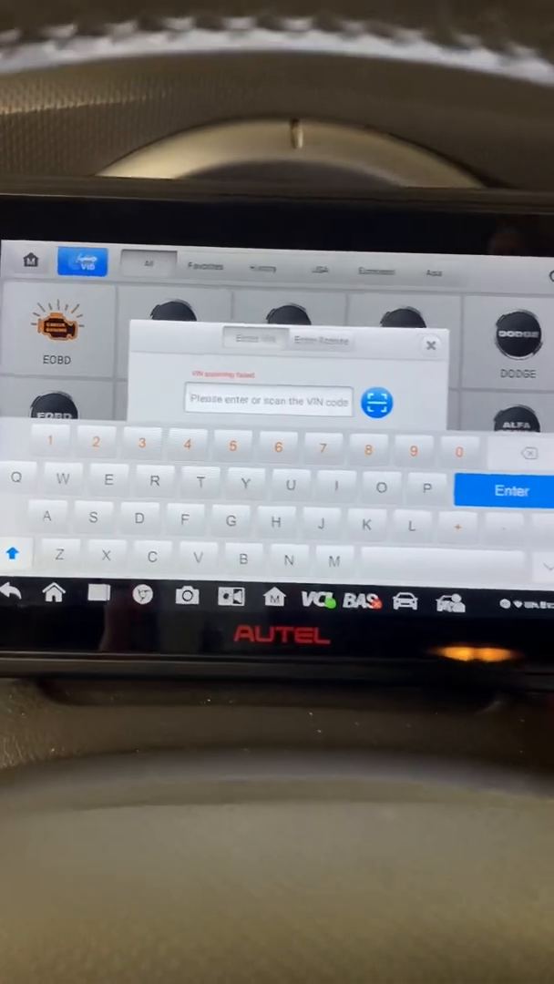
# Step: Tap the VIN field on the Enter VIN tab to begin entering the VIN manually
pyautogui.click(431, 345)
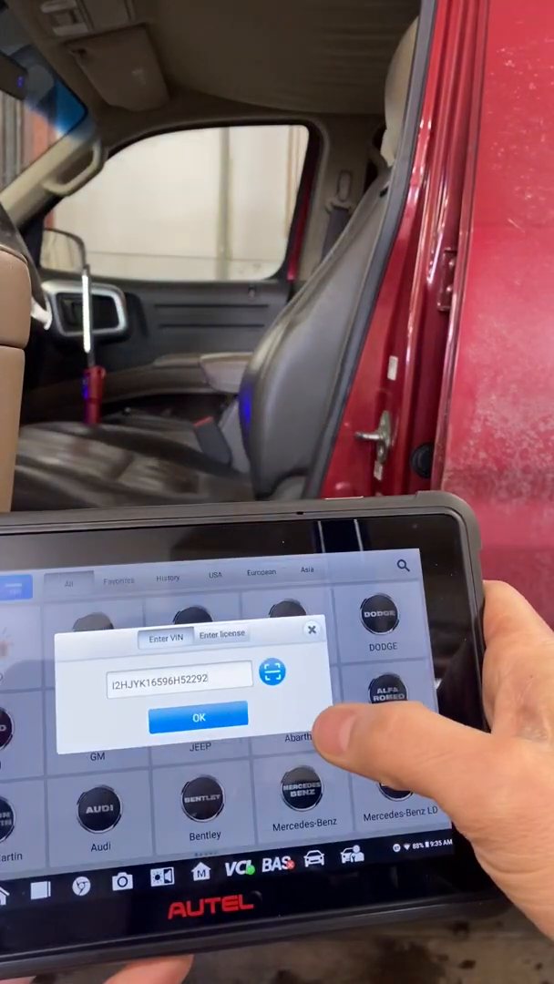
# Step: Submit the VIN, accept the acquired VIN, and confirm the 2006 Ridgeline profile
pyautogui.click(196, 713)
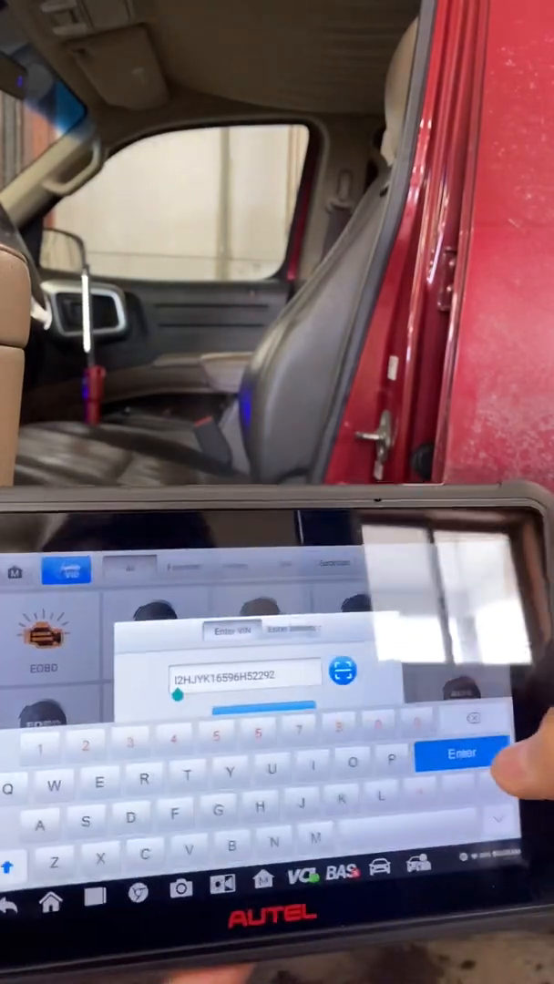
pyautogui.click(456, 753)
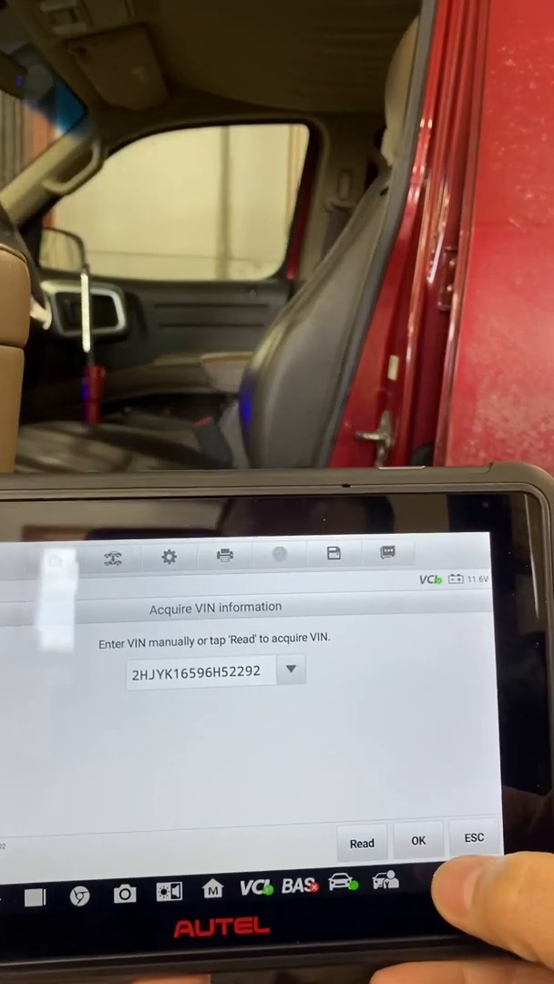
pyautogui.click(418, 841)
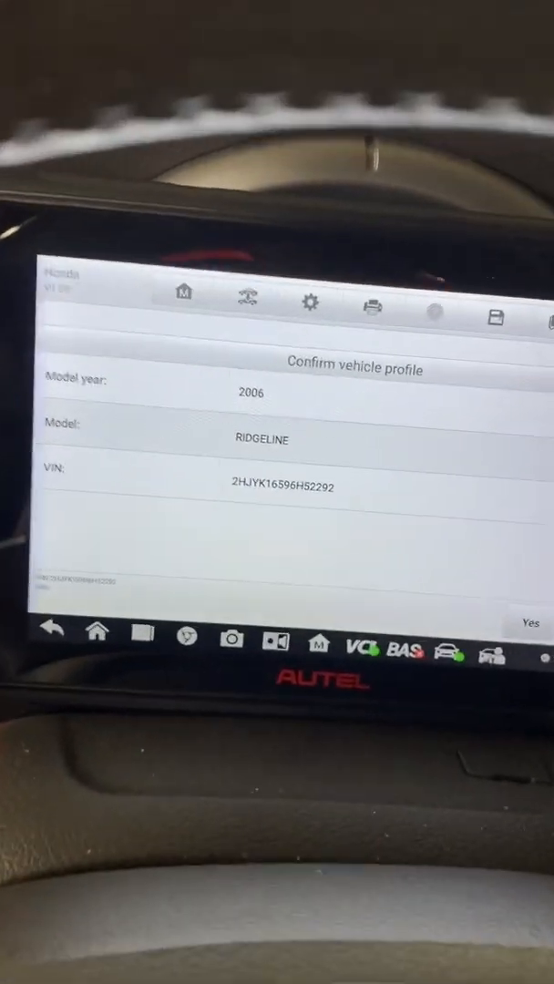
pyautogui.click(529, 622)
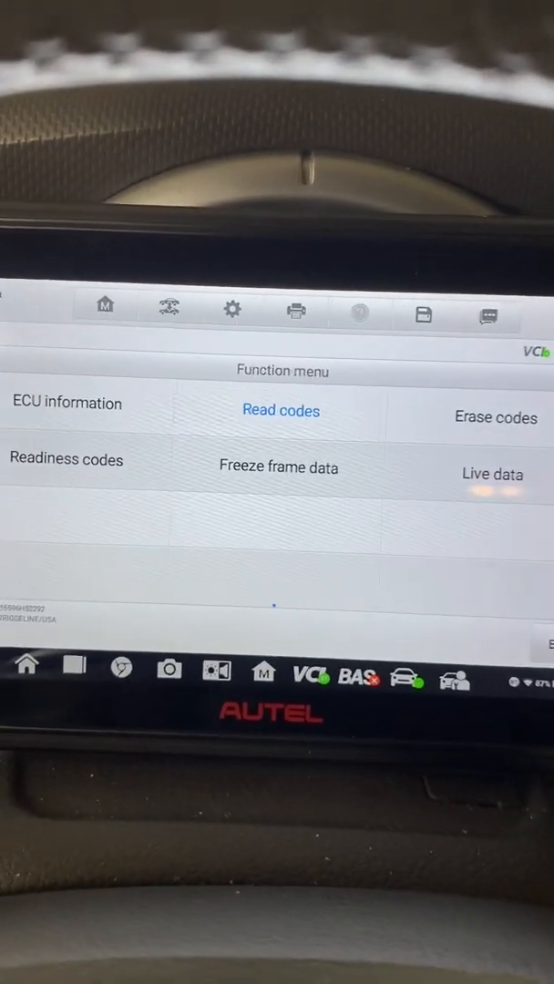
# Step: Show the Live data readings, then back out to the Honda diagnostic menu
pyautogui.click(280, 411)
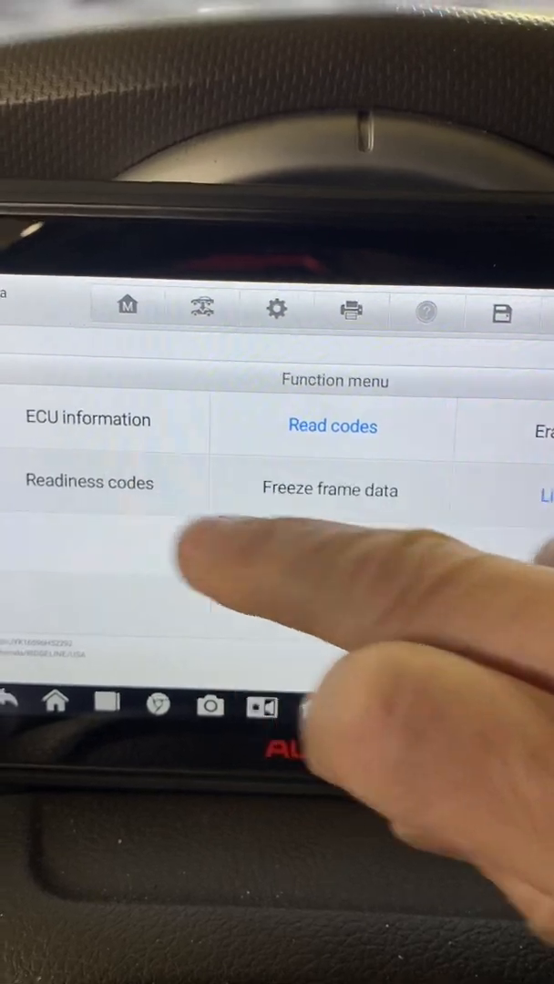
pyautogui.click(332, 426)
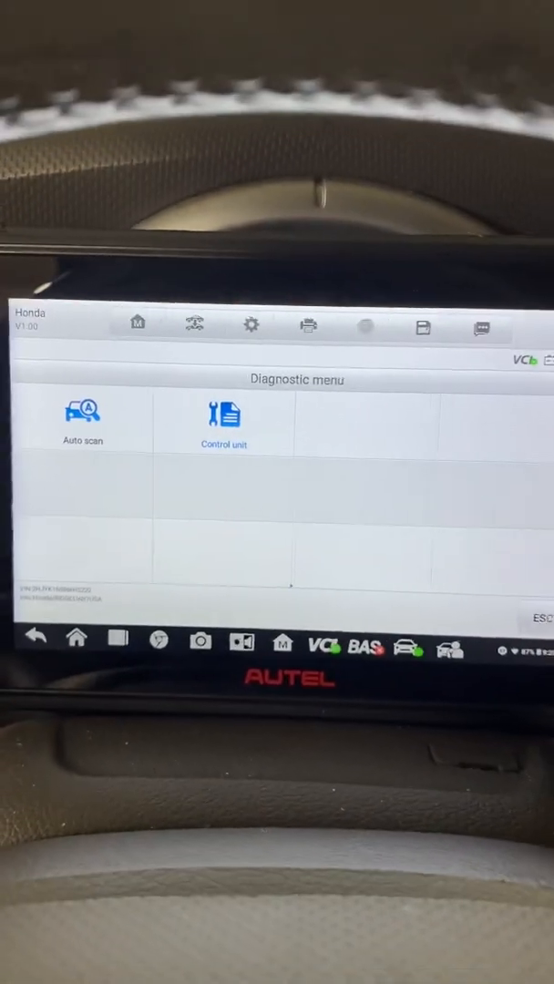
# Step: Exit Honda diagnostics, confirm Yes, and acknowledge the VCI removal message
pyautogui.click(222, 422)
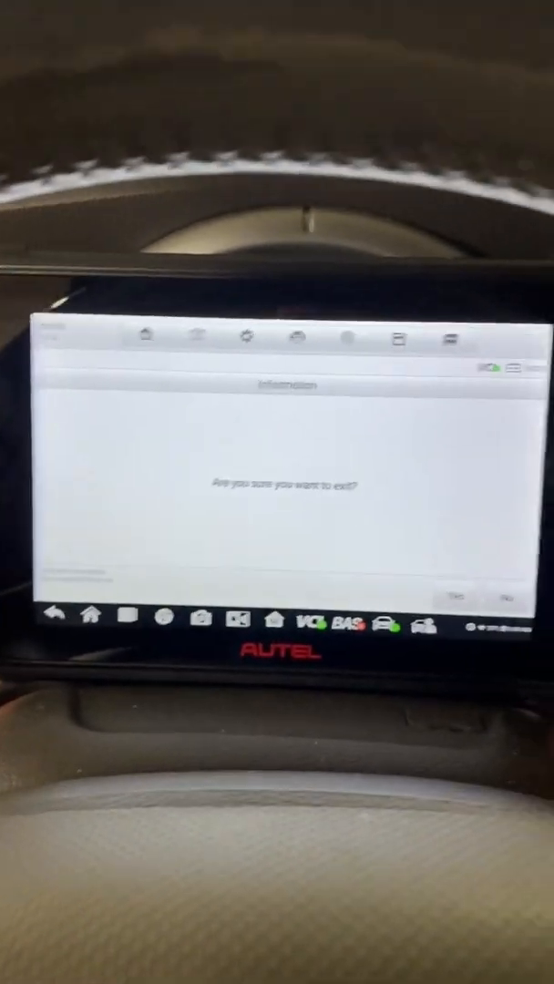
pyautogui.click(459, 597)
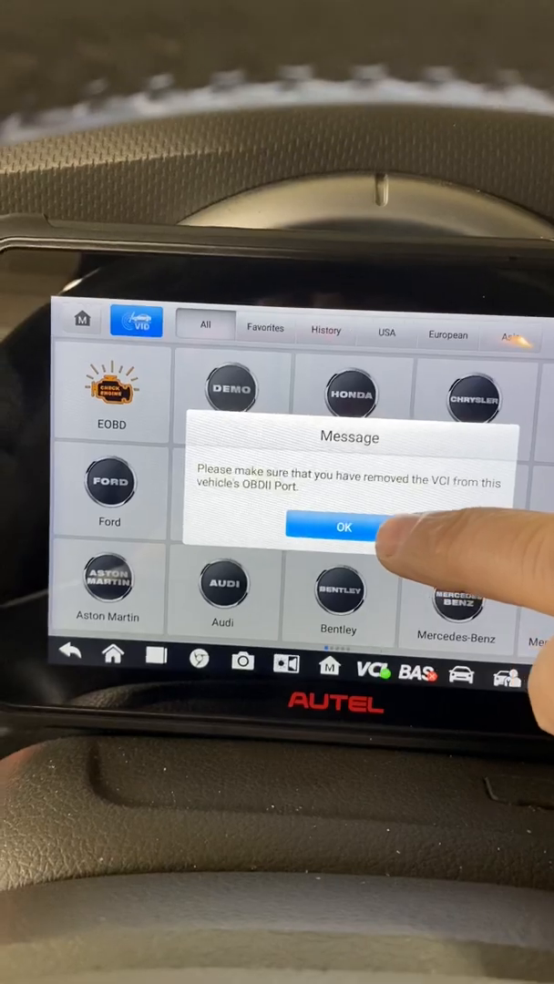
pyautogui.click(342, 526)
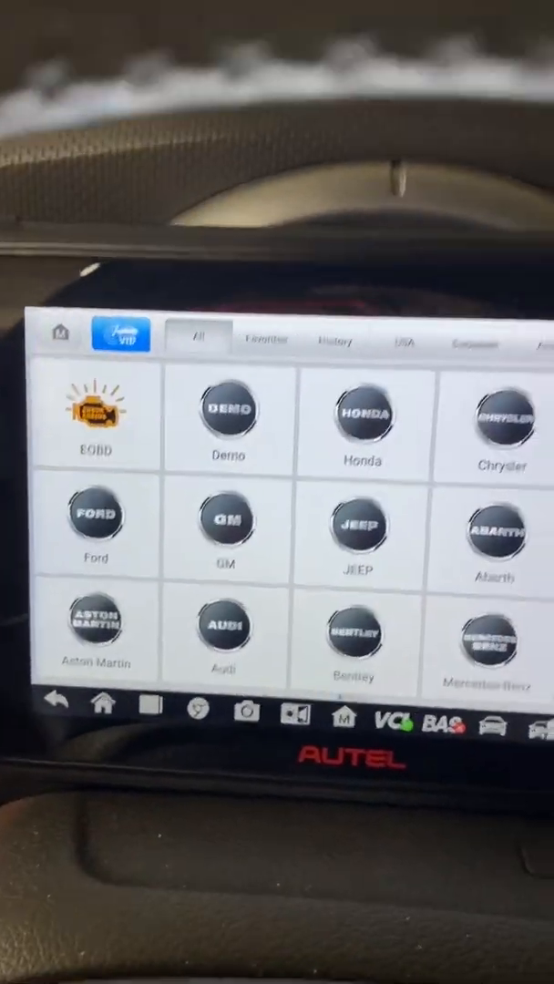